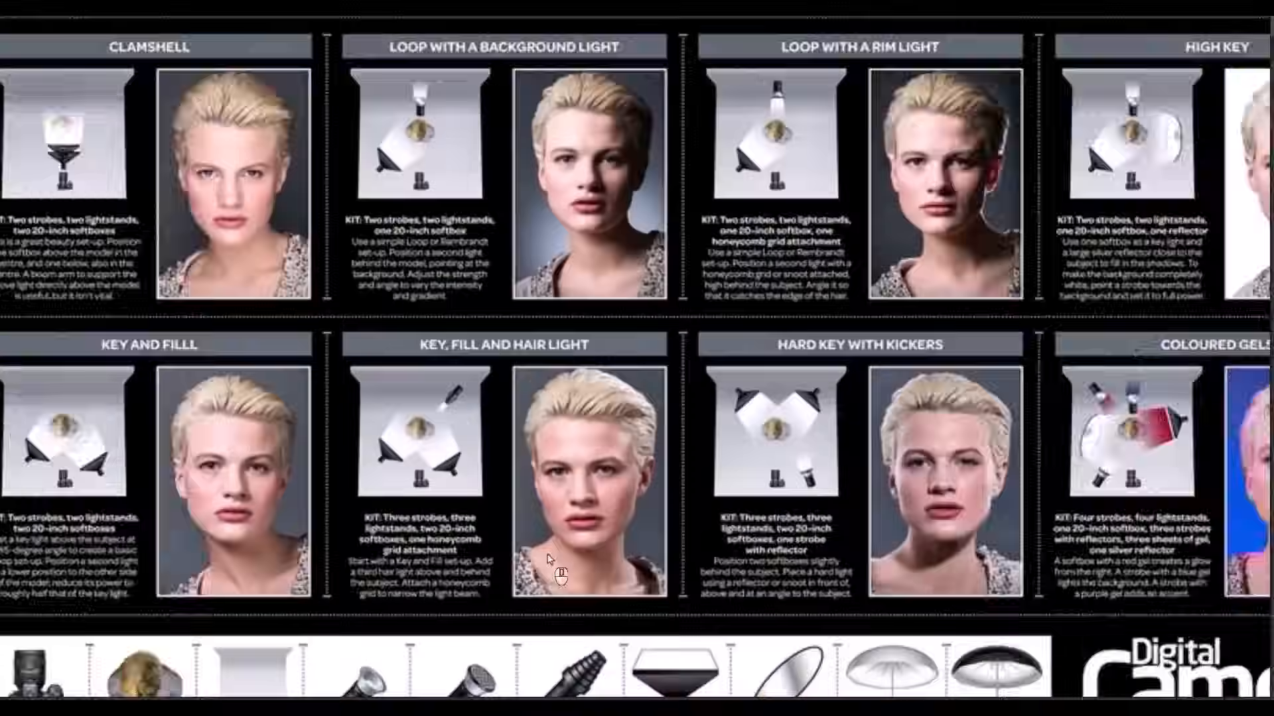
- Add a Fabric Cotton Jersey fill layer and set its Fabric Color to pink
left_click(343, 91)
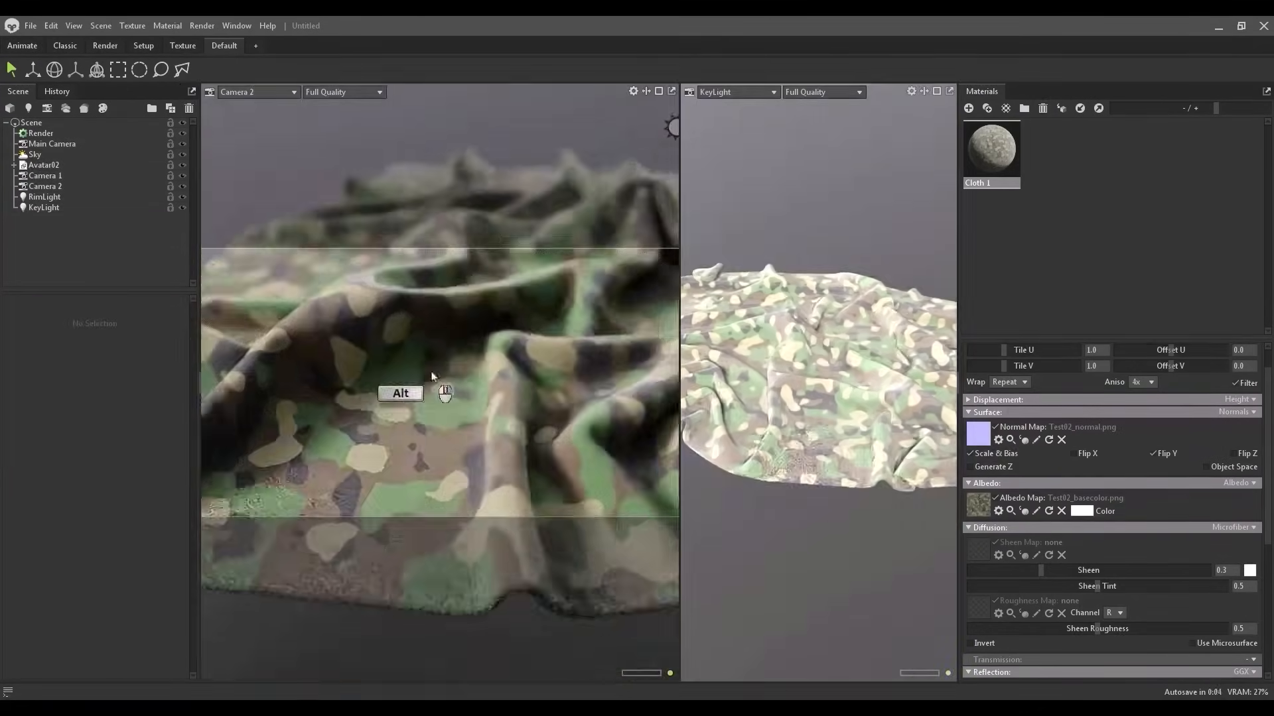
left_click(51, 176)
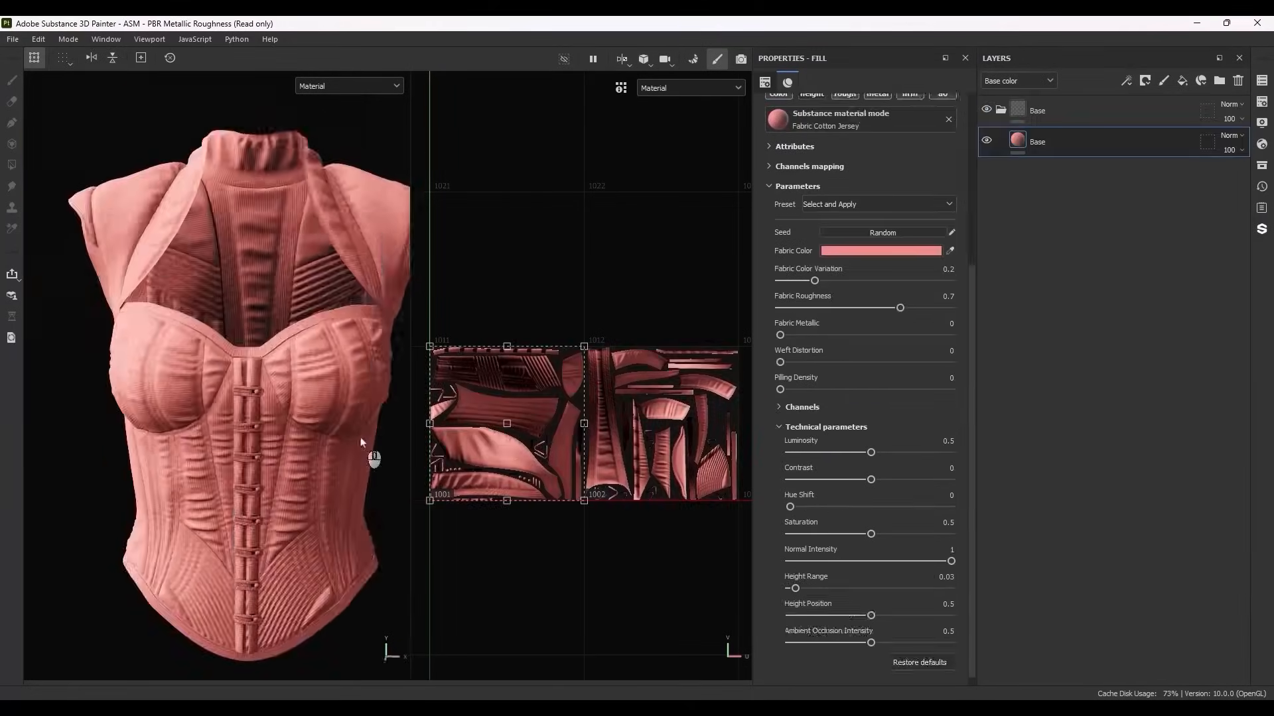
left_click(1062, 141)
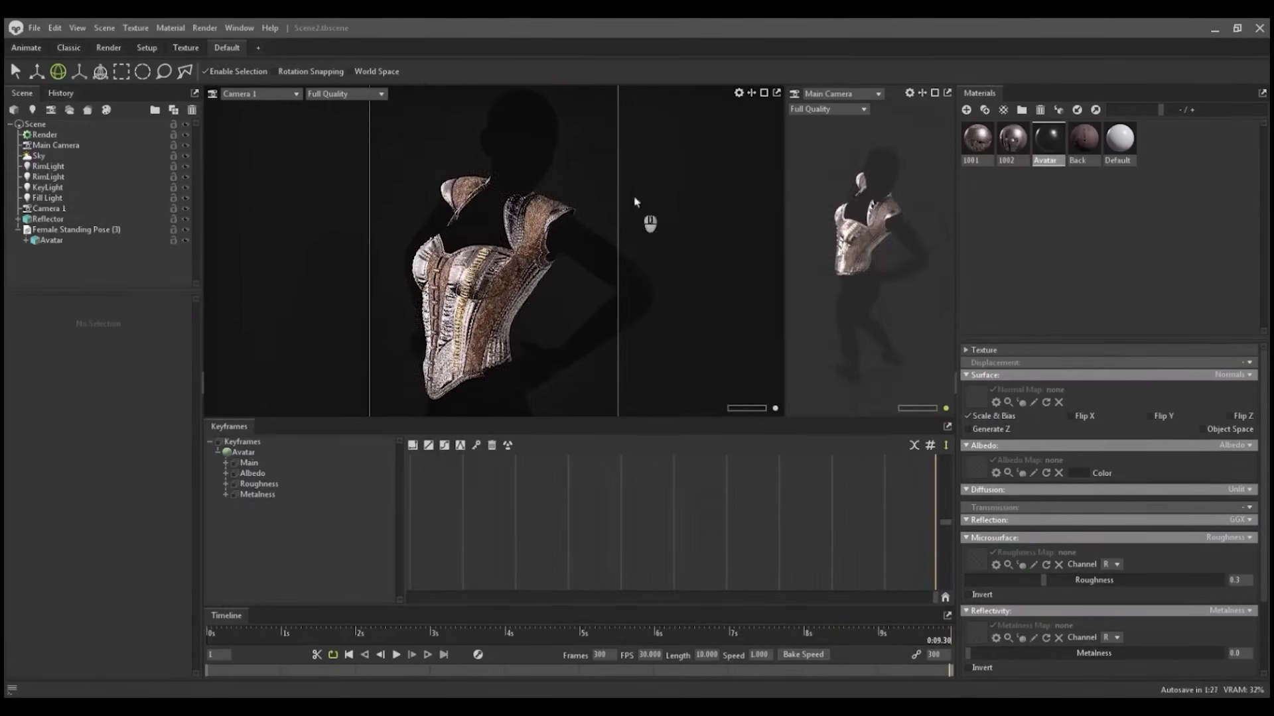
left_click(41, 188)
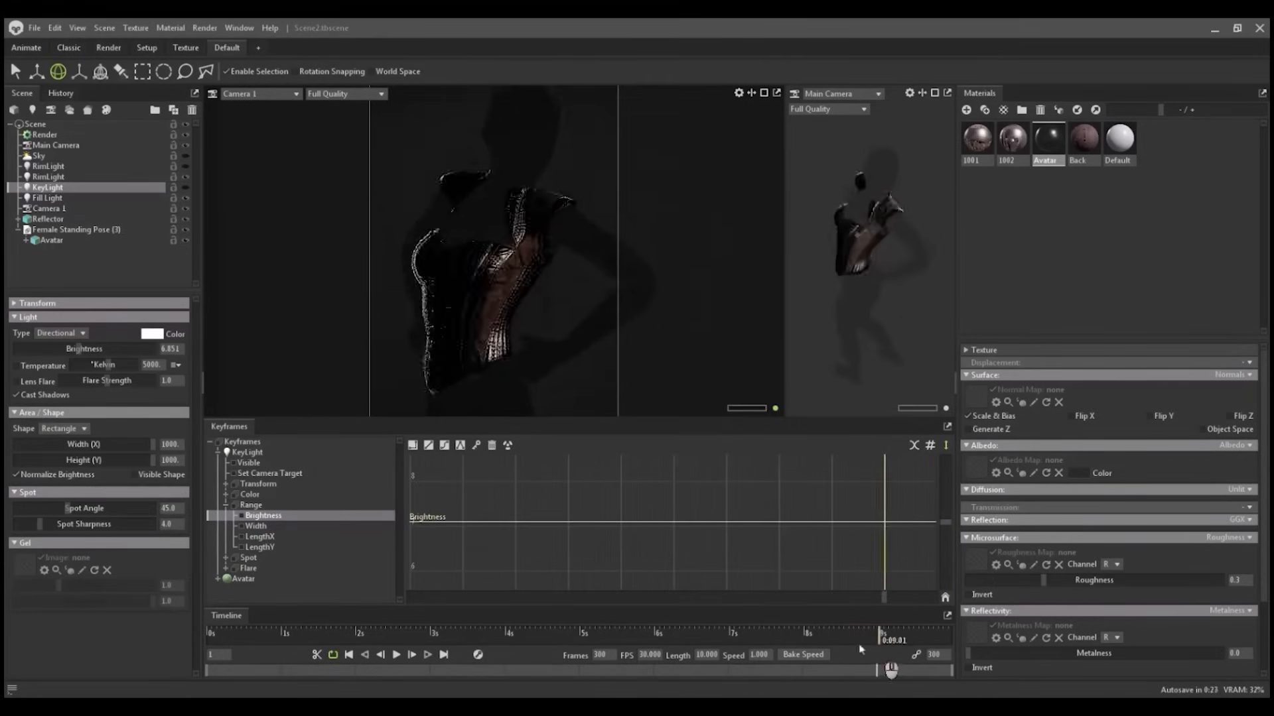